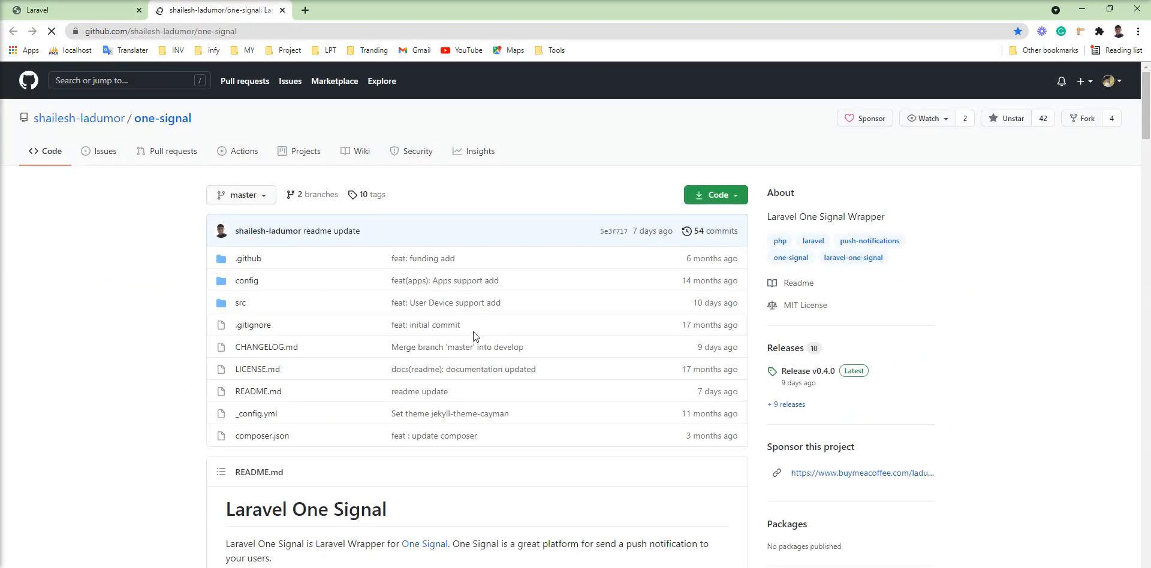
Step: Scroll down the One Signal package README on GitHub
scroll("down", 3)
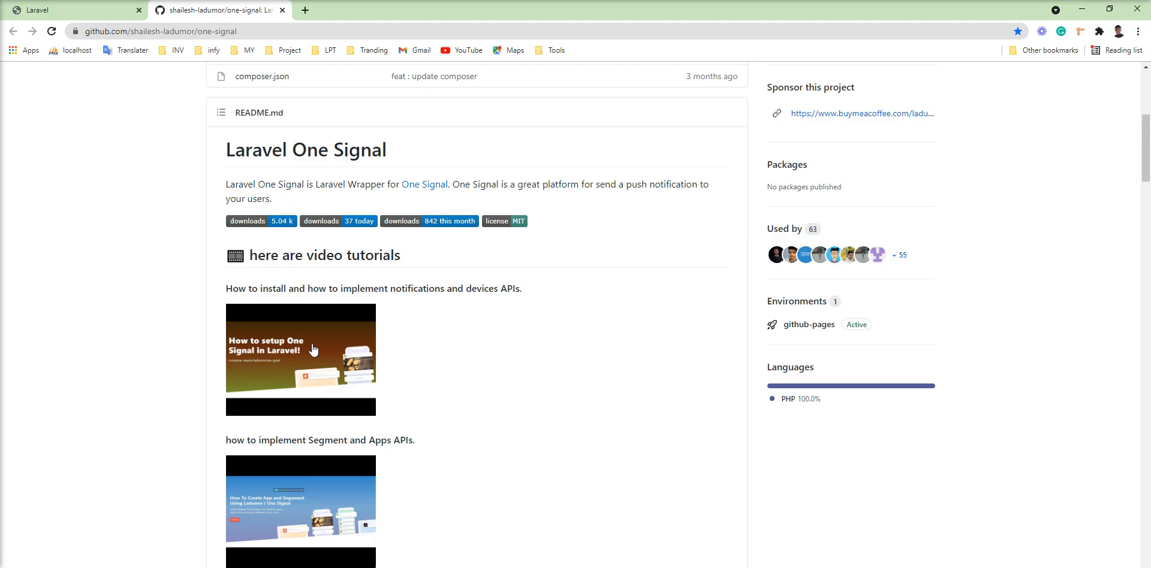
mouse_move(494, 341)
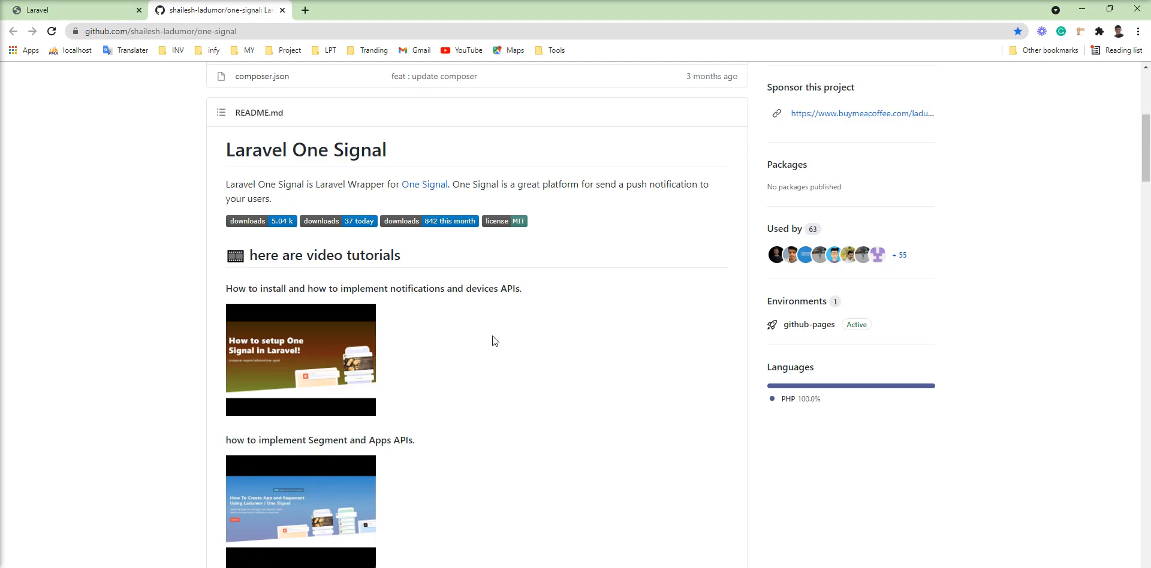
scroll("down", 3)
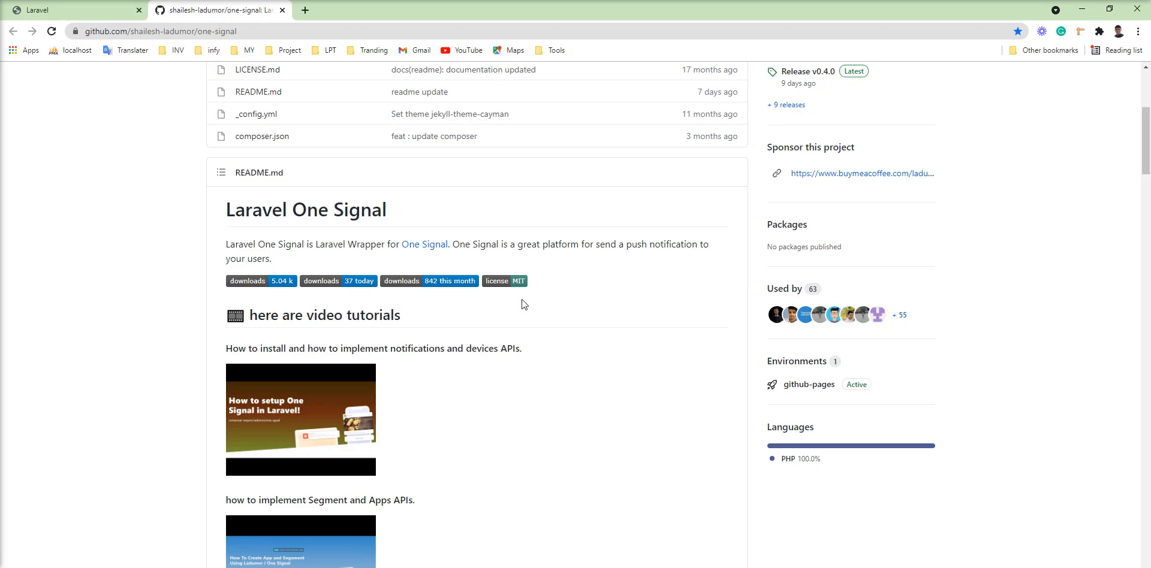
scroll("down", 3)
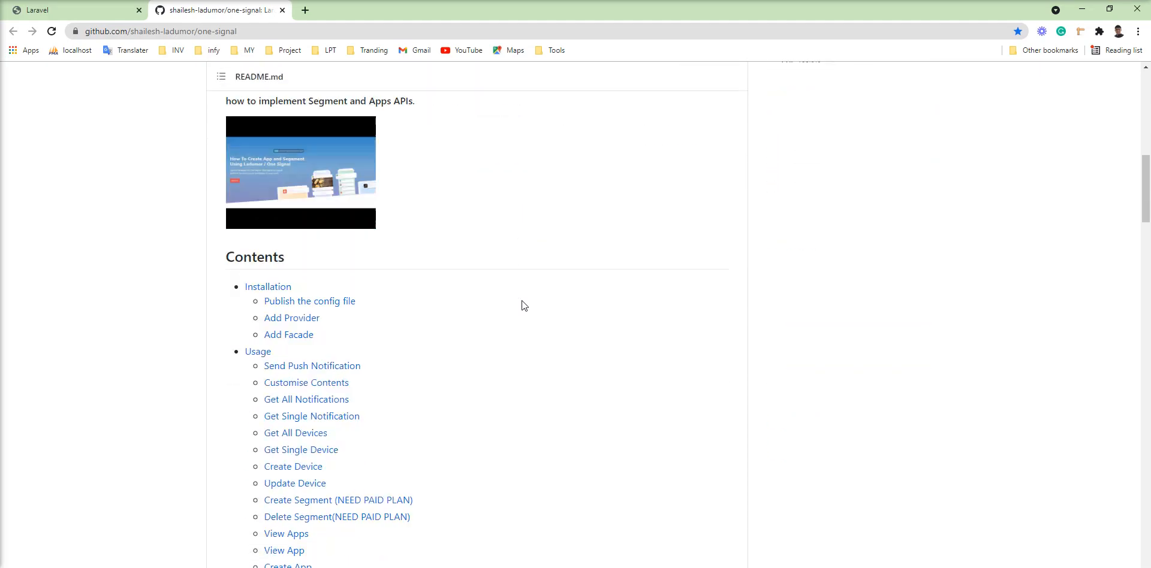
scroll("down", 3)
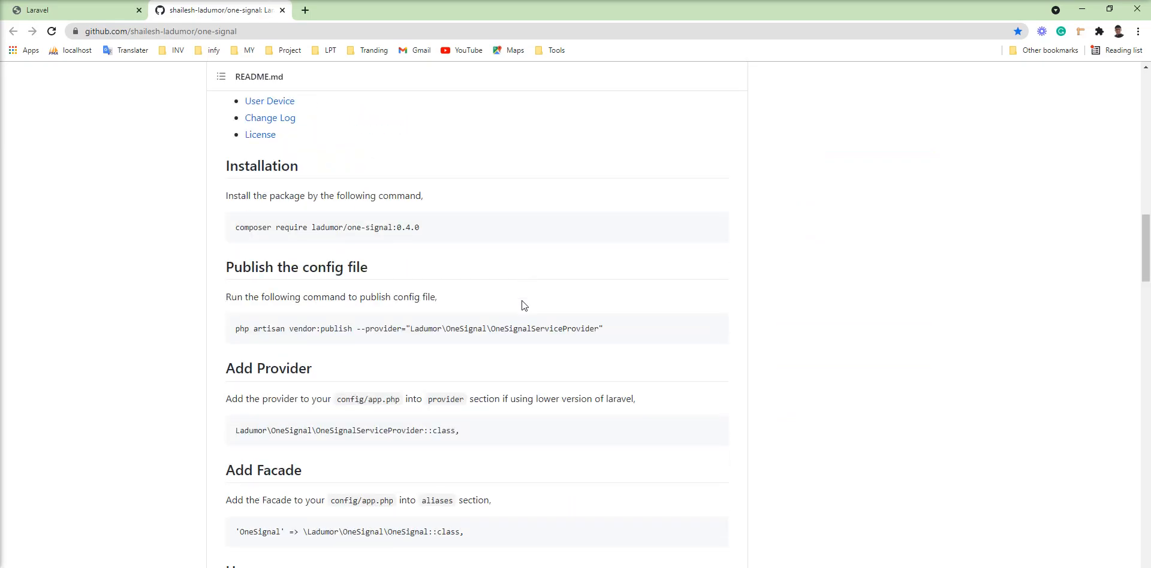
scroll("down", 3)
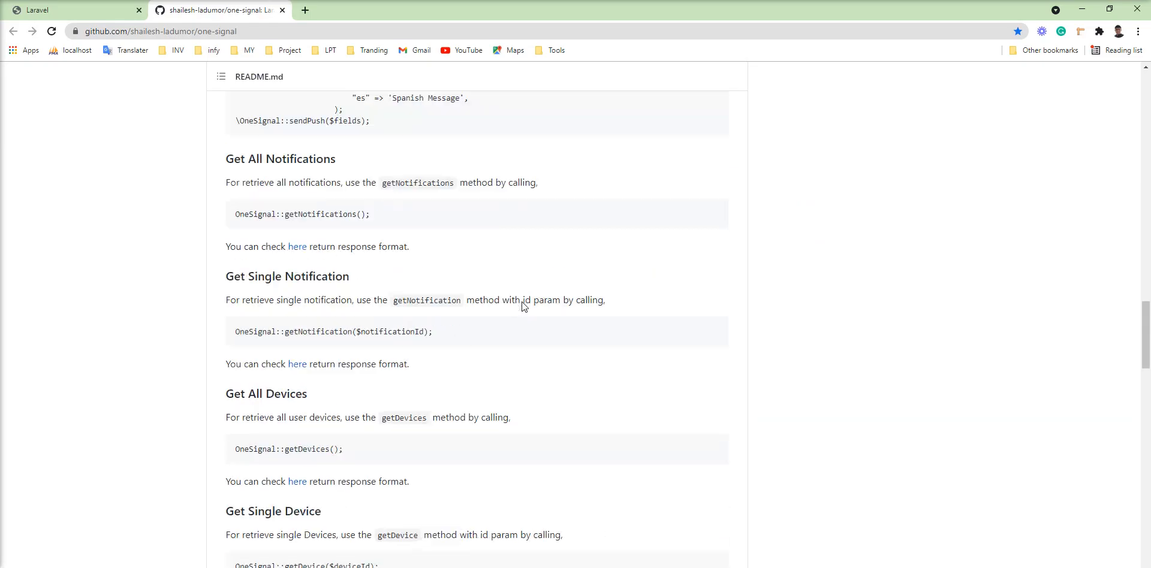
scroll("down", 3)
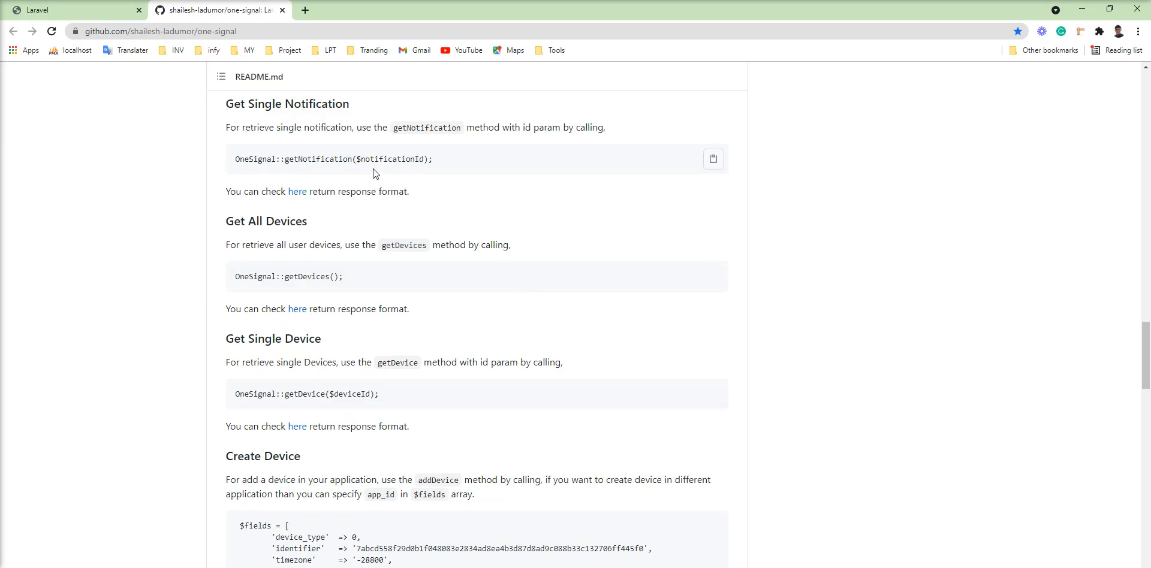
Step: Check the Laravel welcome tab, then return to the README's User Device publish and route lines
left_click(73, 9)
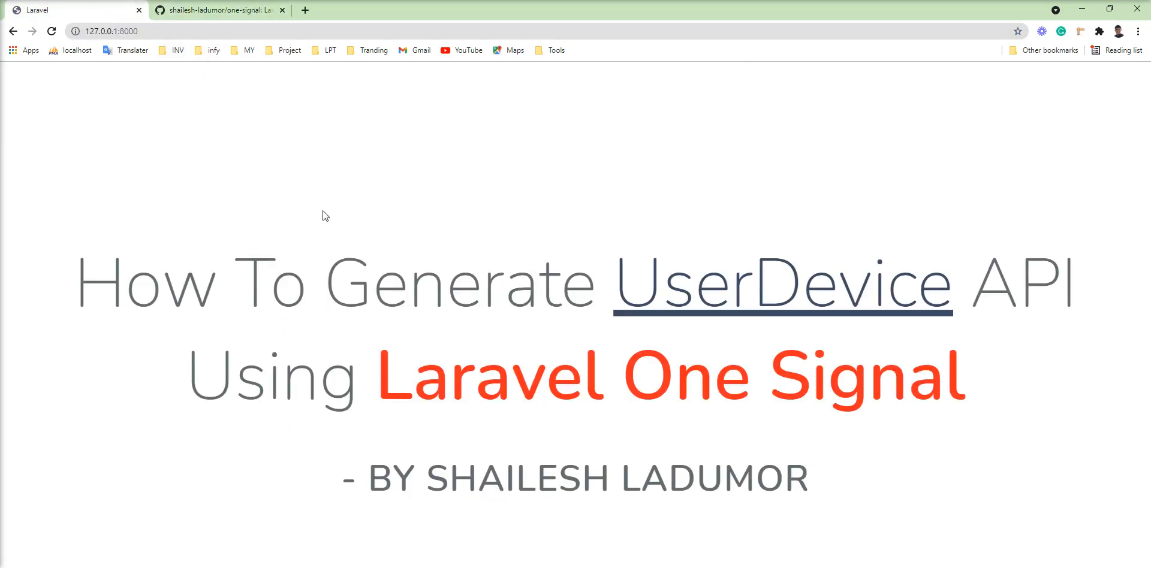
left_click(216, 10)
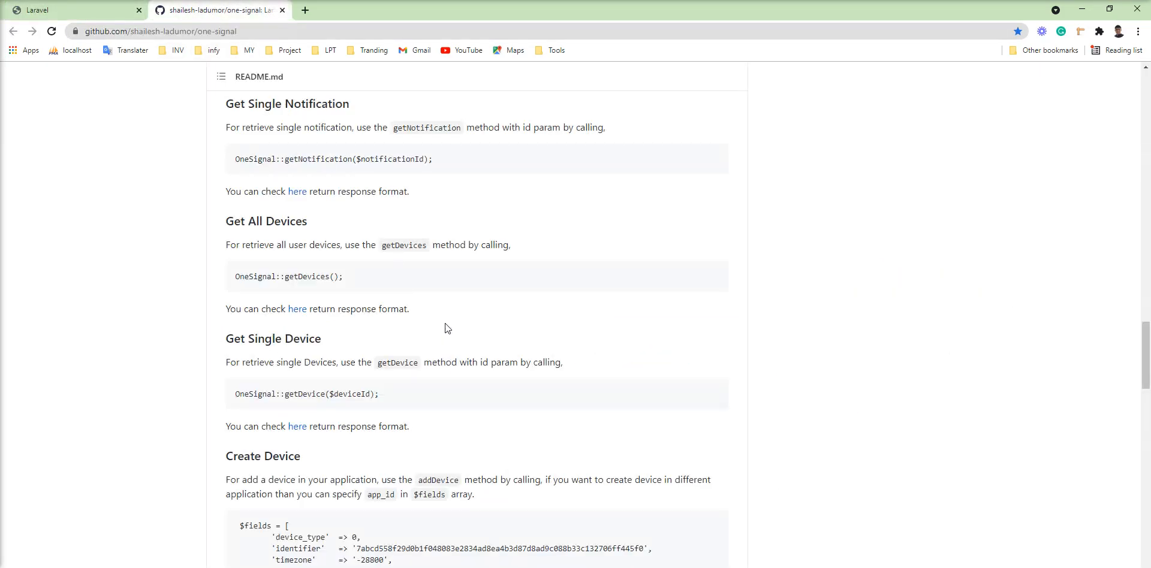
mouse_move(537, 321)
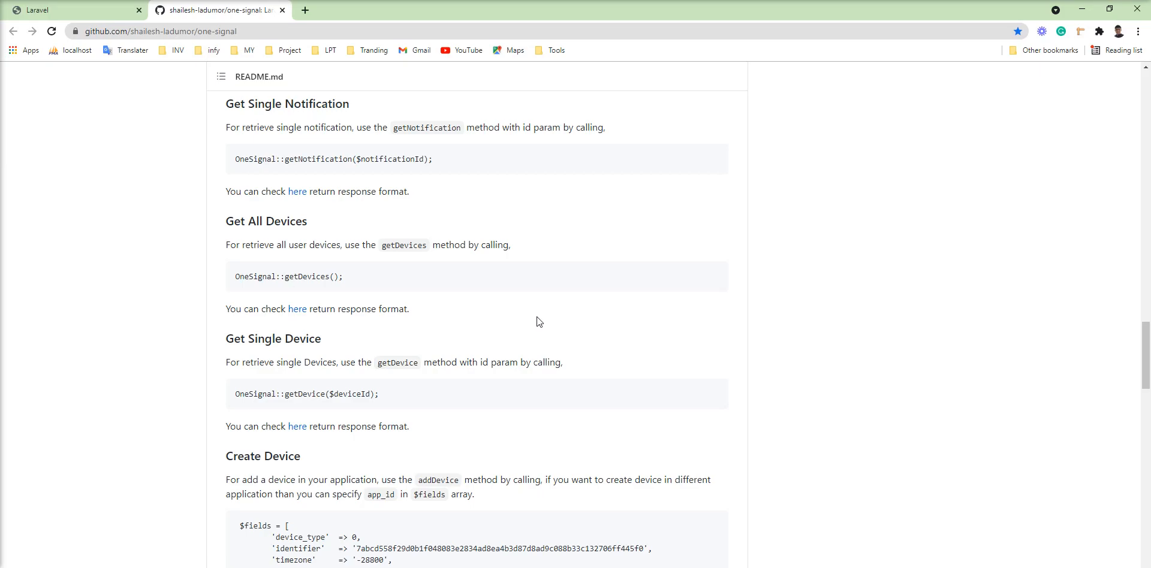
scroll("down", 3)
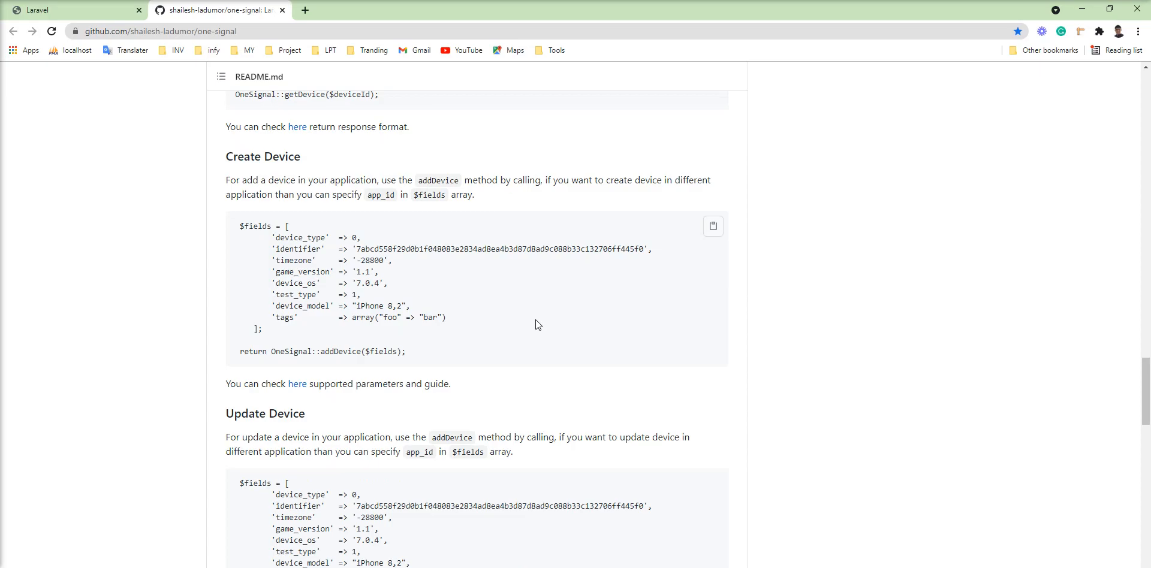
scroll("up", 3)
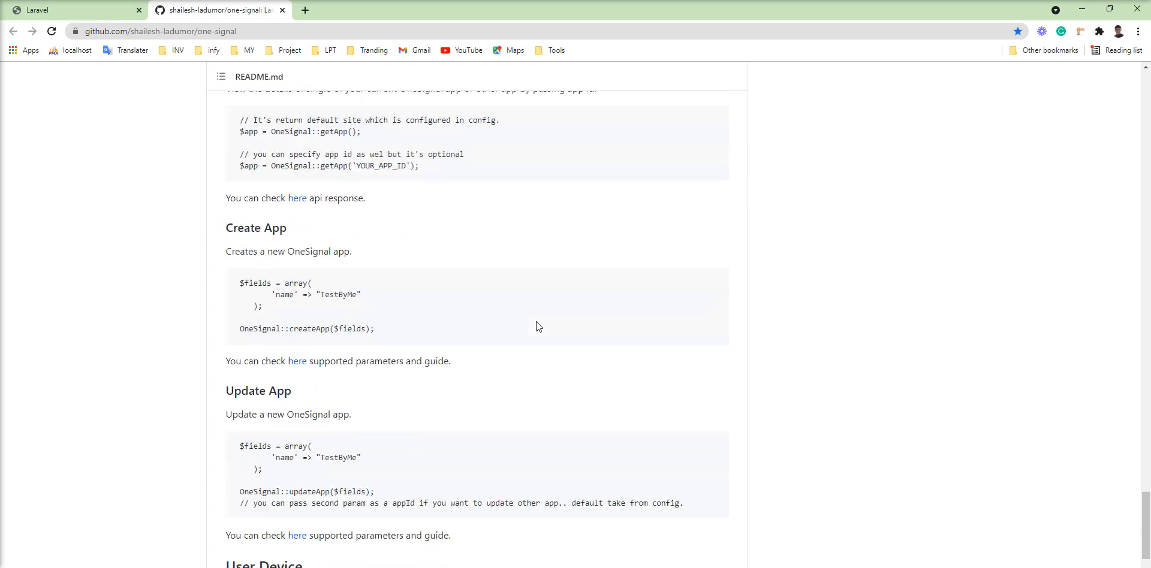
scroll("down", 3)
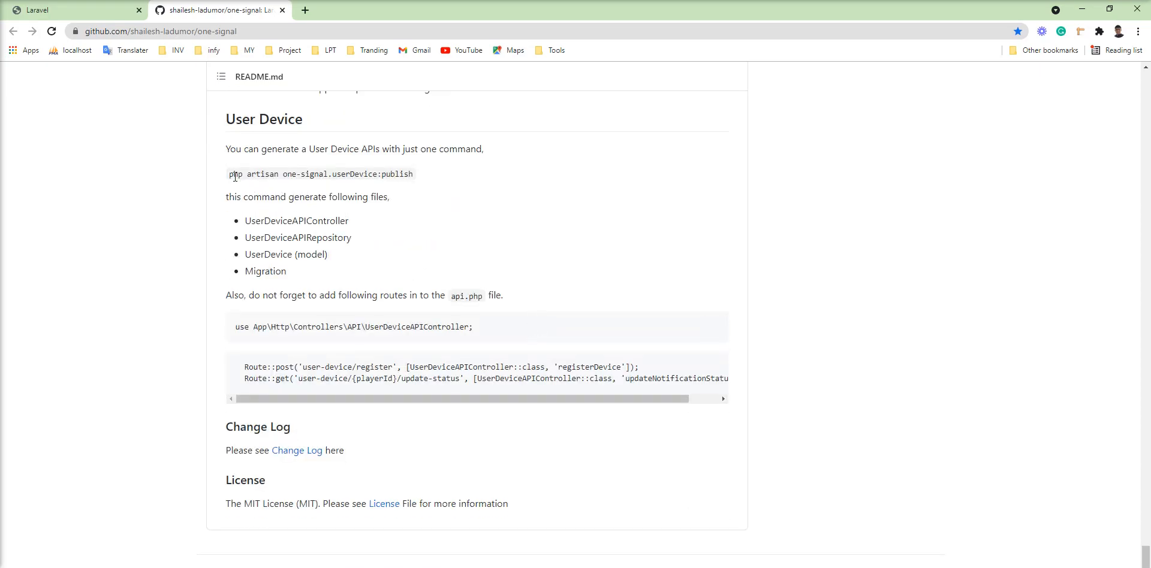
mouse_move(301, 193)
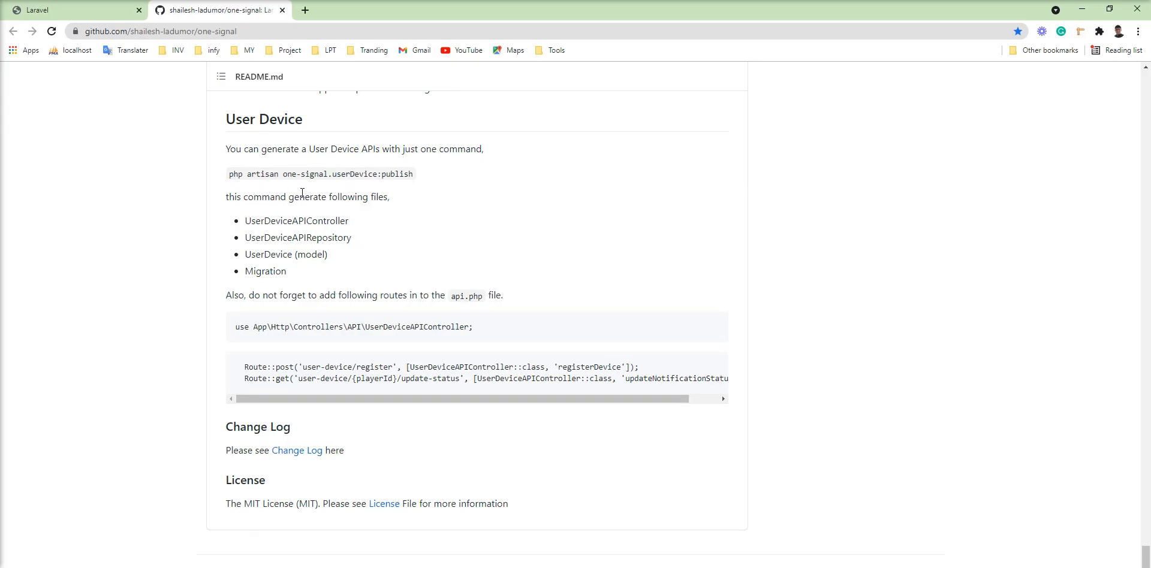
mouse_move(371, 271)
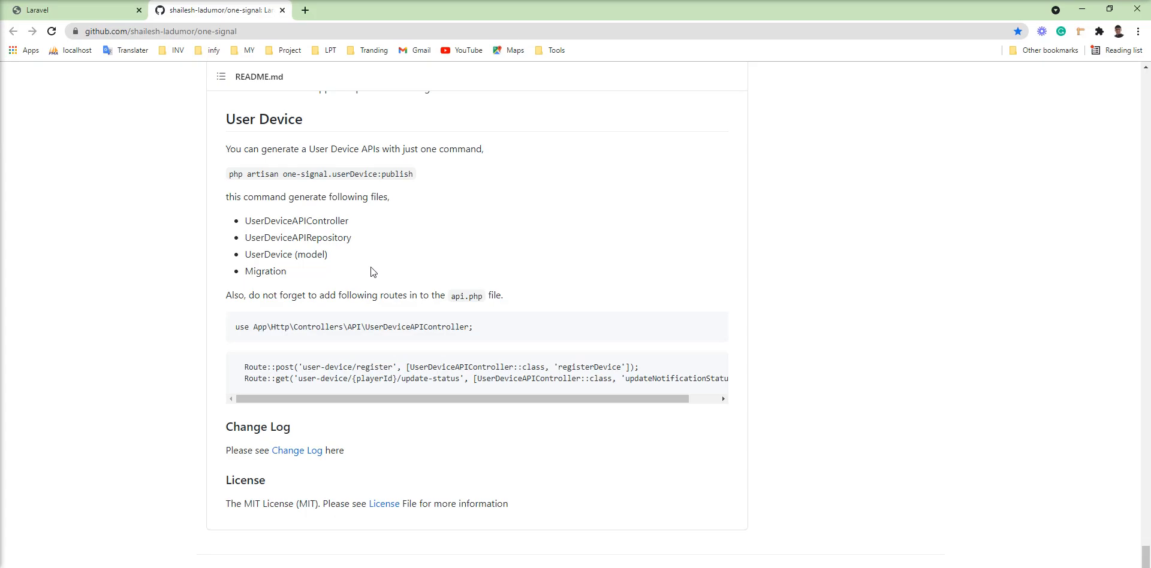
mouse_move(351, 365)
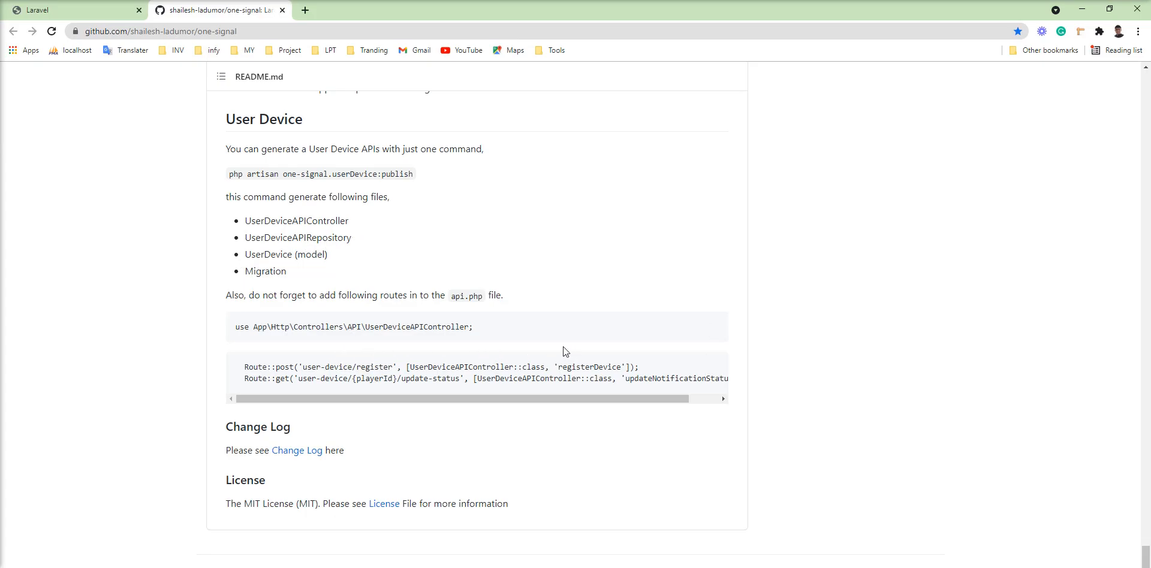
mouse_move(424, 352)
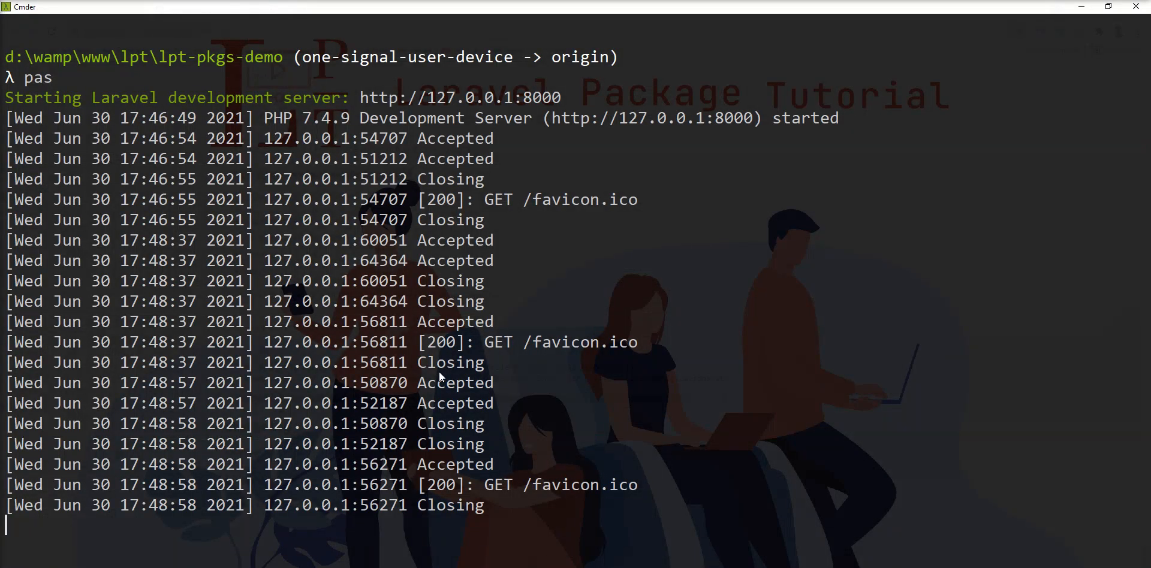
Step: Stop the dev server and run one-signal.userDevice:publish, answering 'no' to migrating
key("ctrl+c")
type("php artisan one-signal.userDevice:publish")
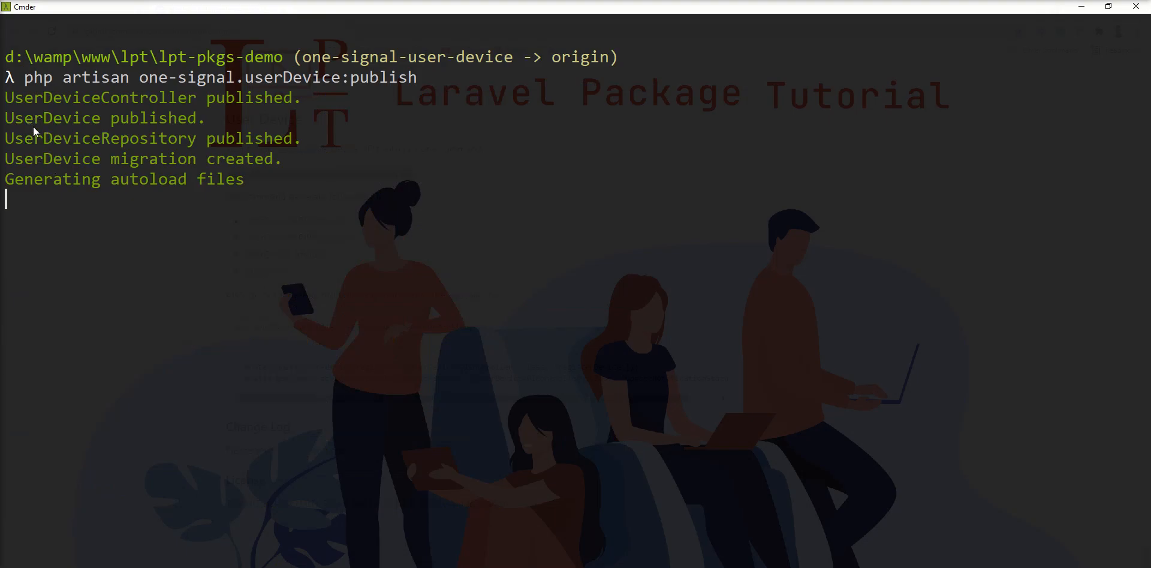
mouse_move(156, 117)
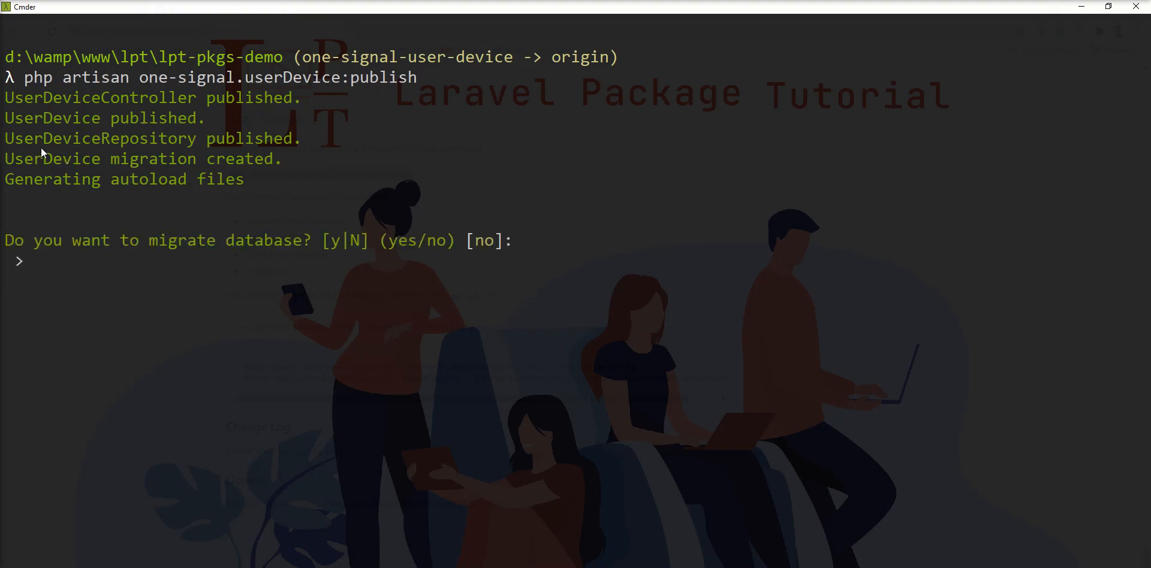
mouse_move(156, 171)
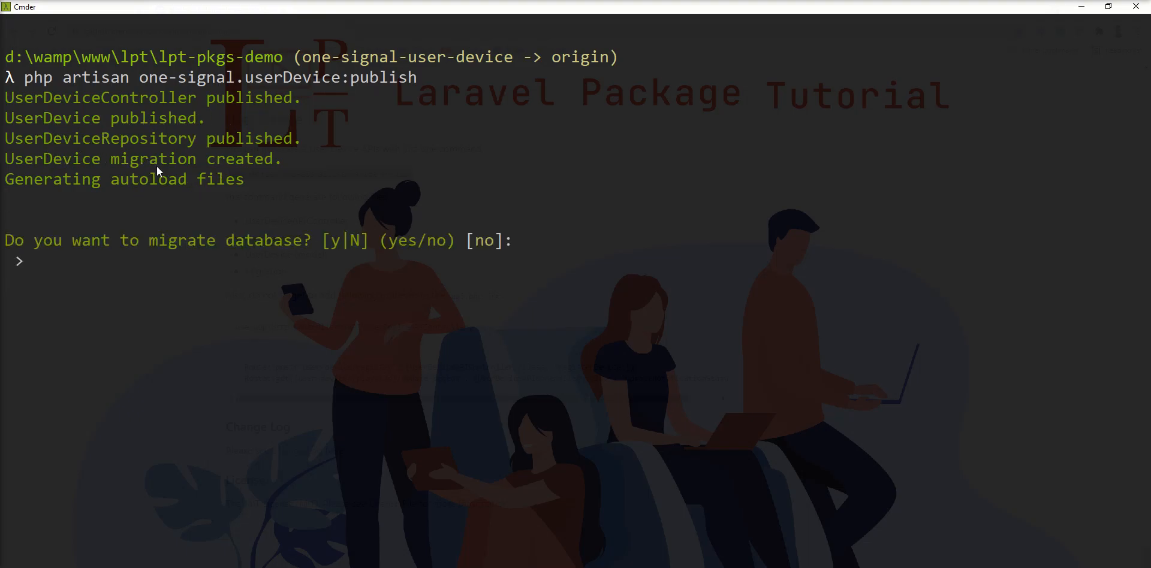
type("no")
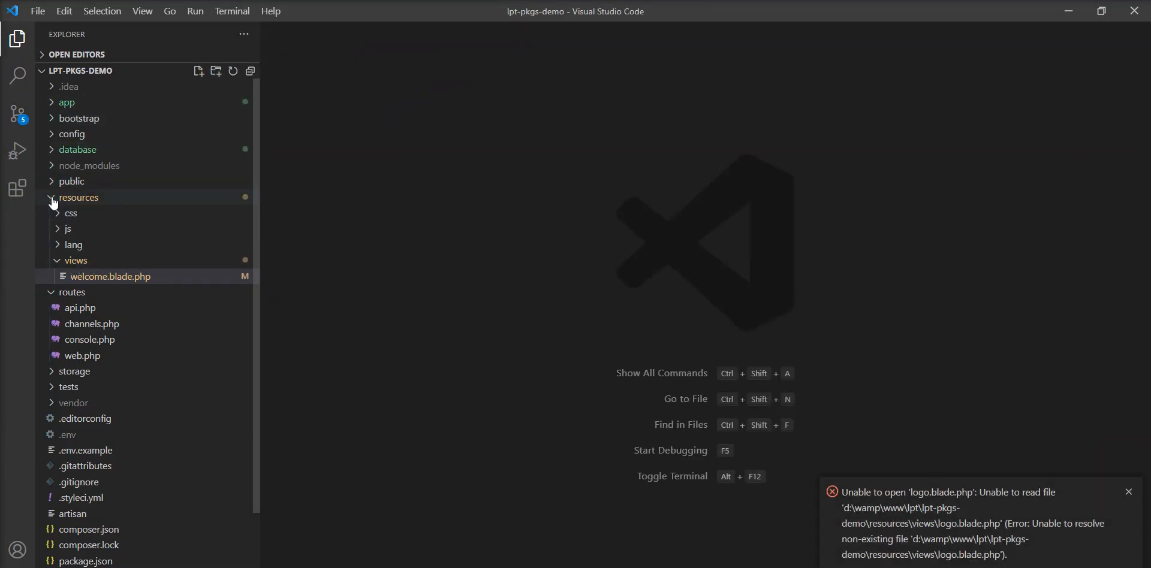
Step: Collapse resources, expand app in the Explorer, and open UserDeviceRepository.php beside the controller
left_click(78, 198)
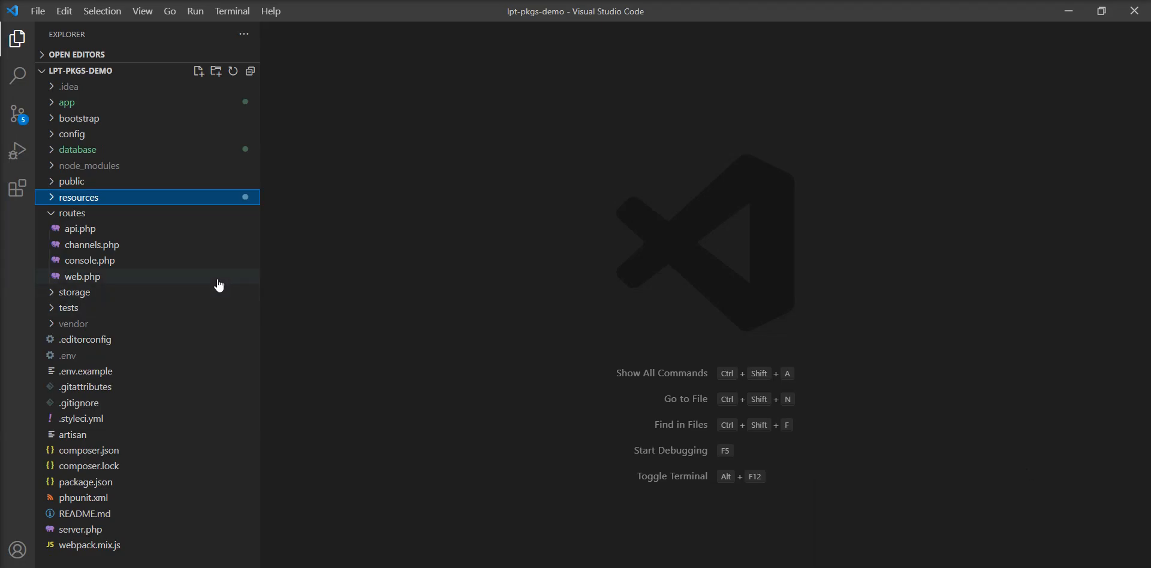
left_click(68, 102)
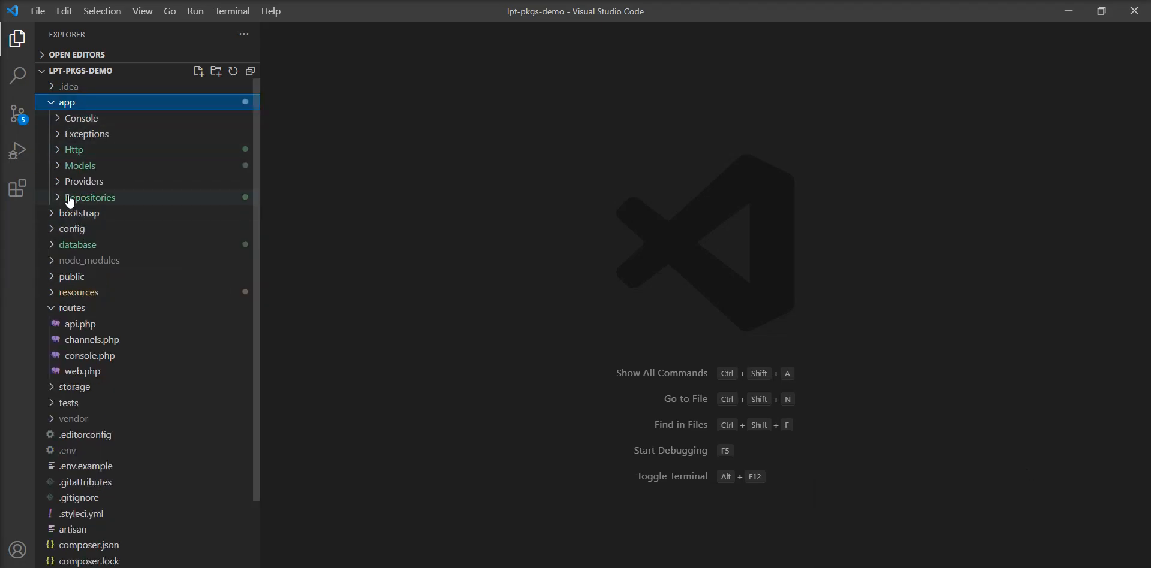
left_click(73, 150)
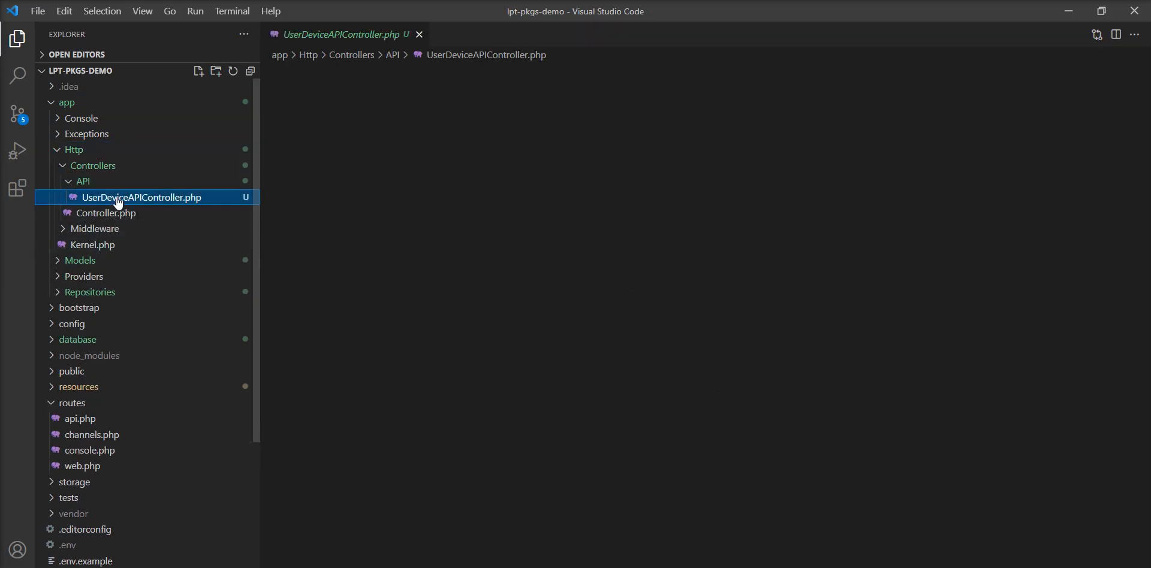
double_click(141, 197)
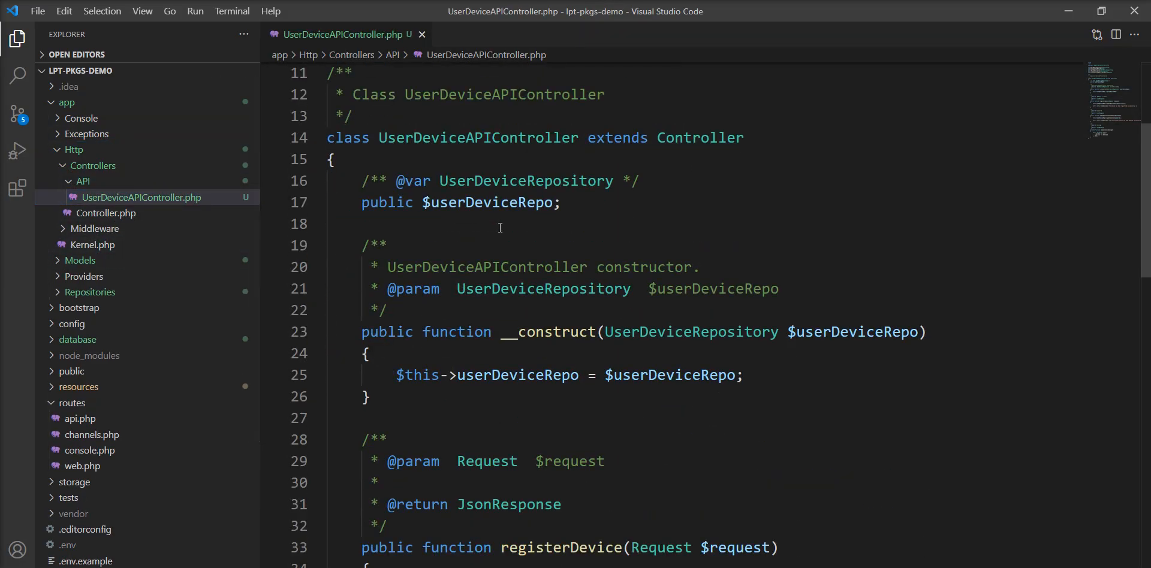
scroll("down", 3)
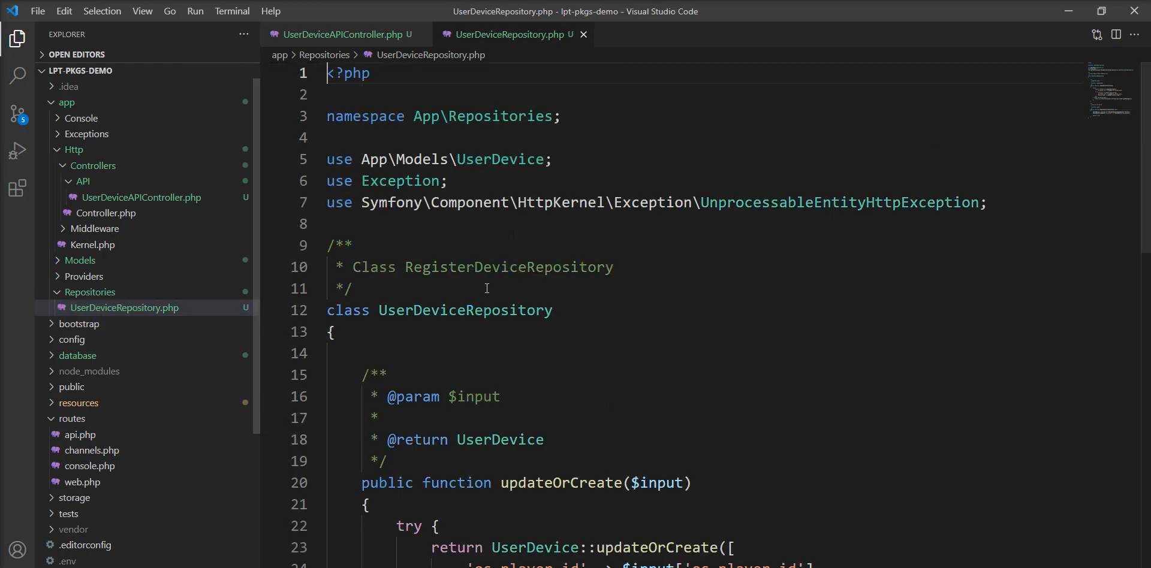
scroll("down", 3)
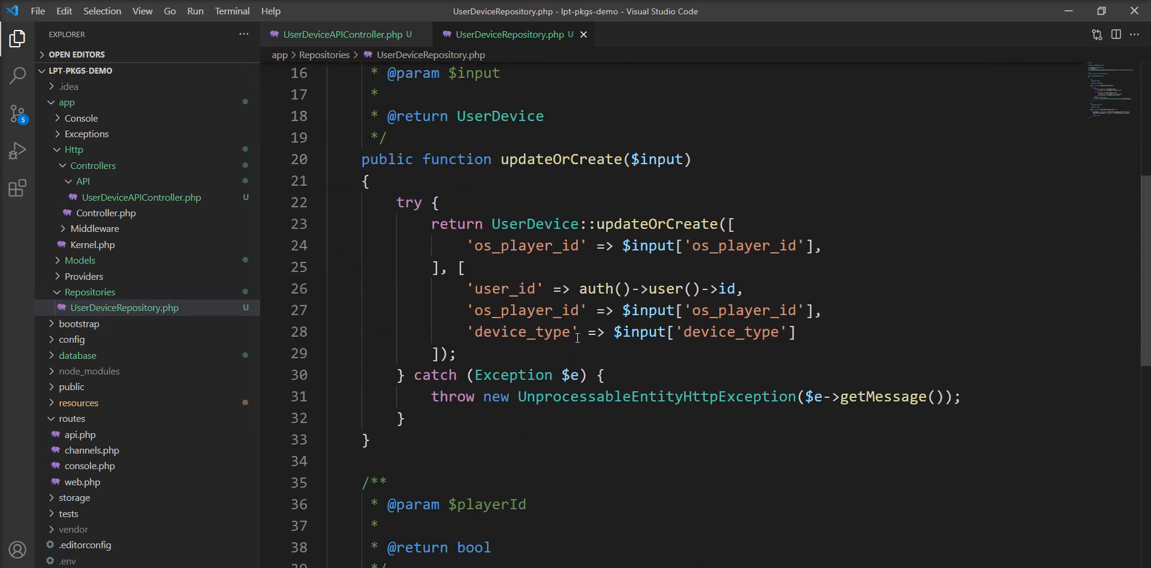
scroll("down", 3)
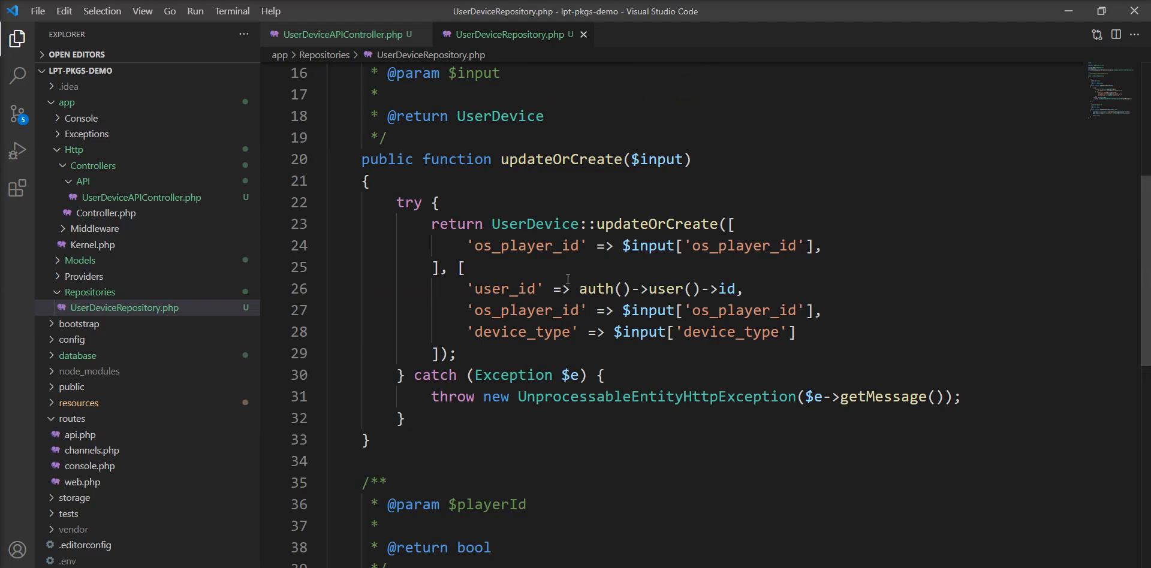
scroll("down", 3)
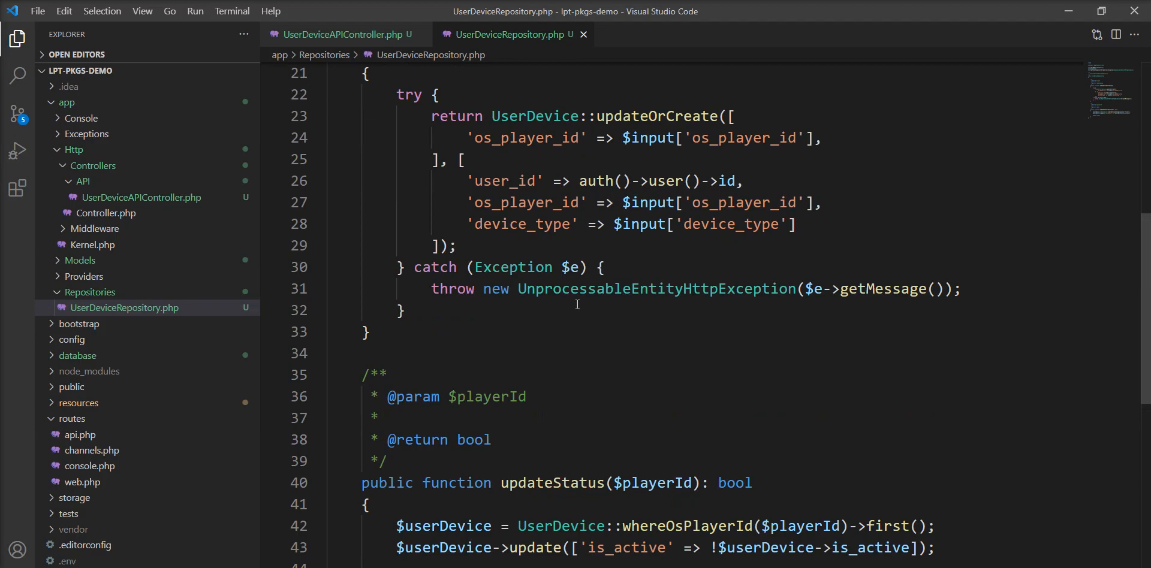
scroll("down", 3)
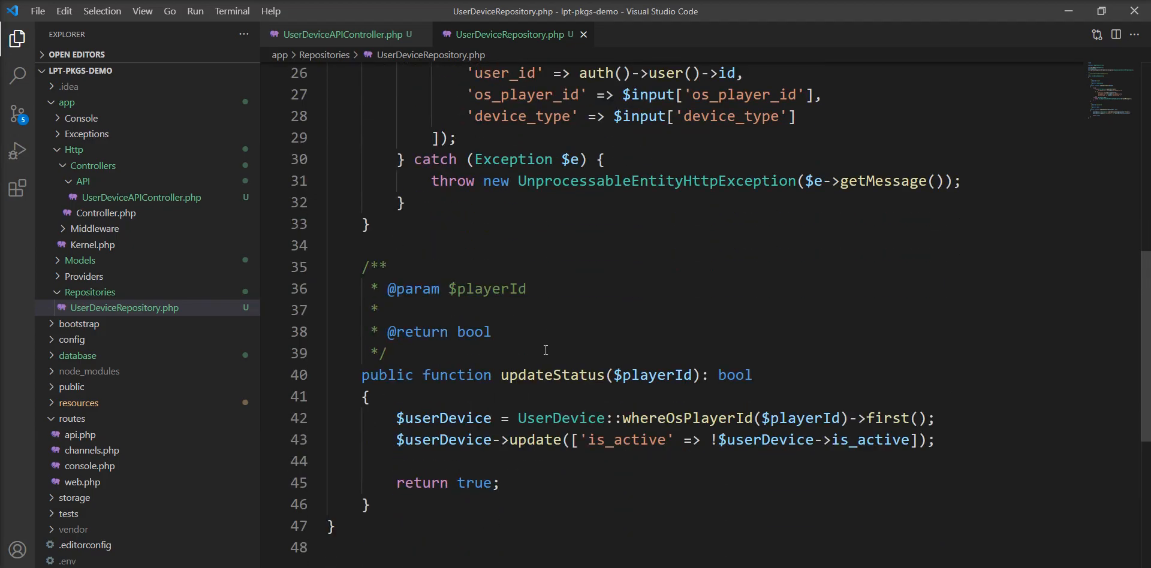
double_click(552, 374)
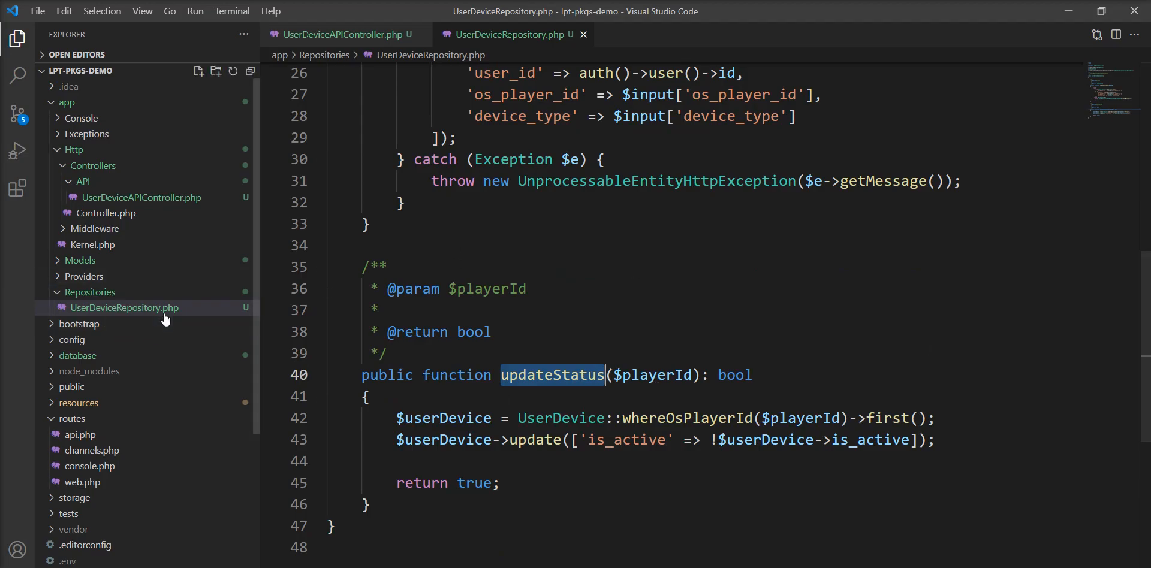
mouse_move(715, 405)
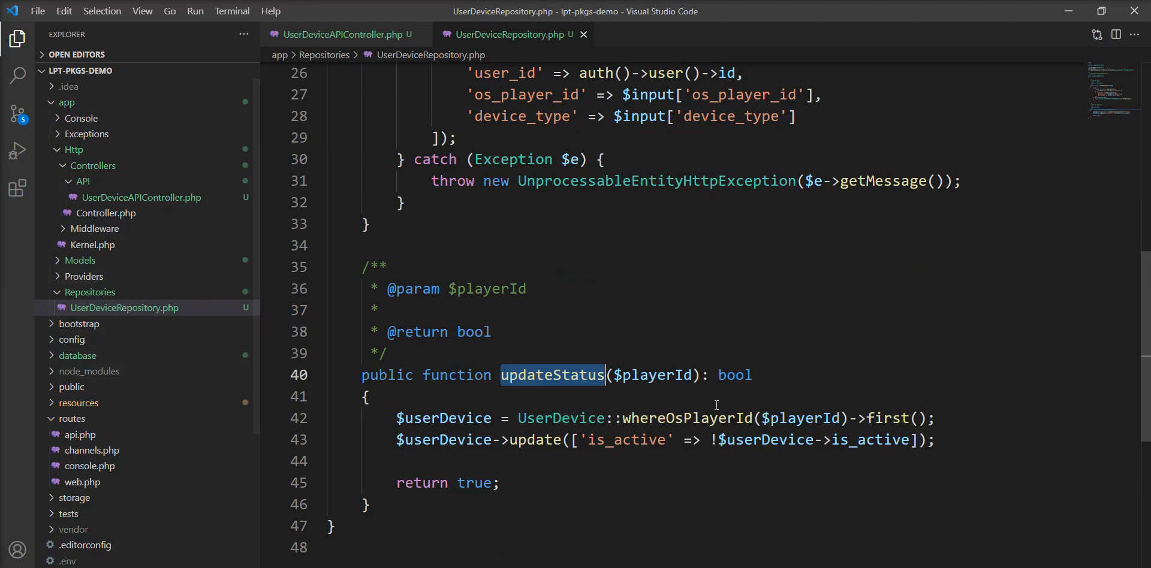
mouse_move(598, 310)
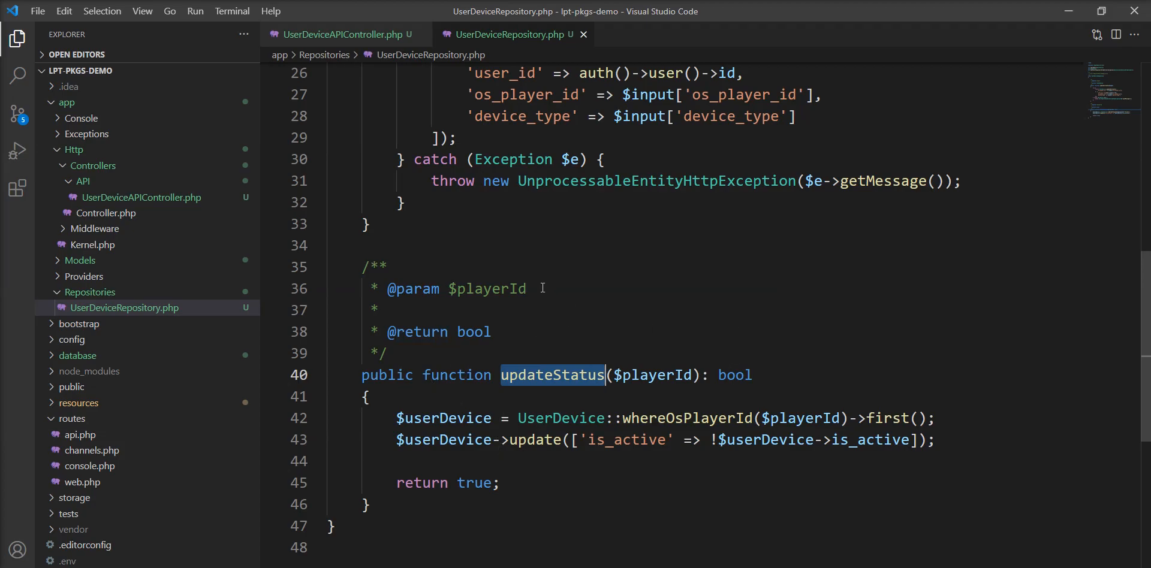
mouse_move(323, 304)
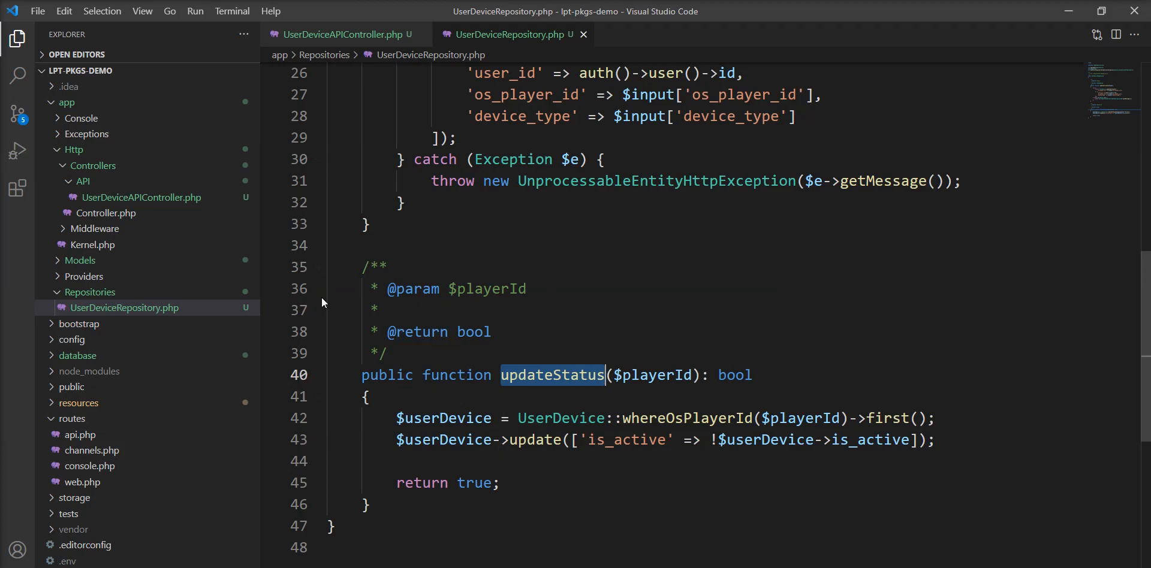
left_click(125, 307)
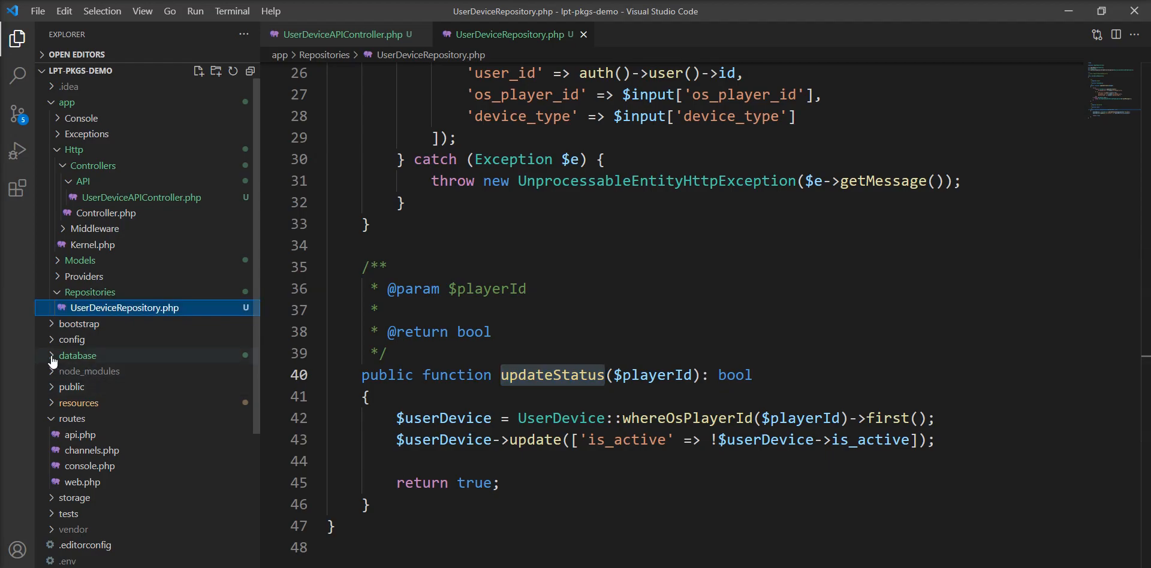
Step: Expand database and open the 2021_06_30_122937_create_user_device_table.php migration
left_click(78, 356)
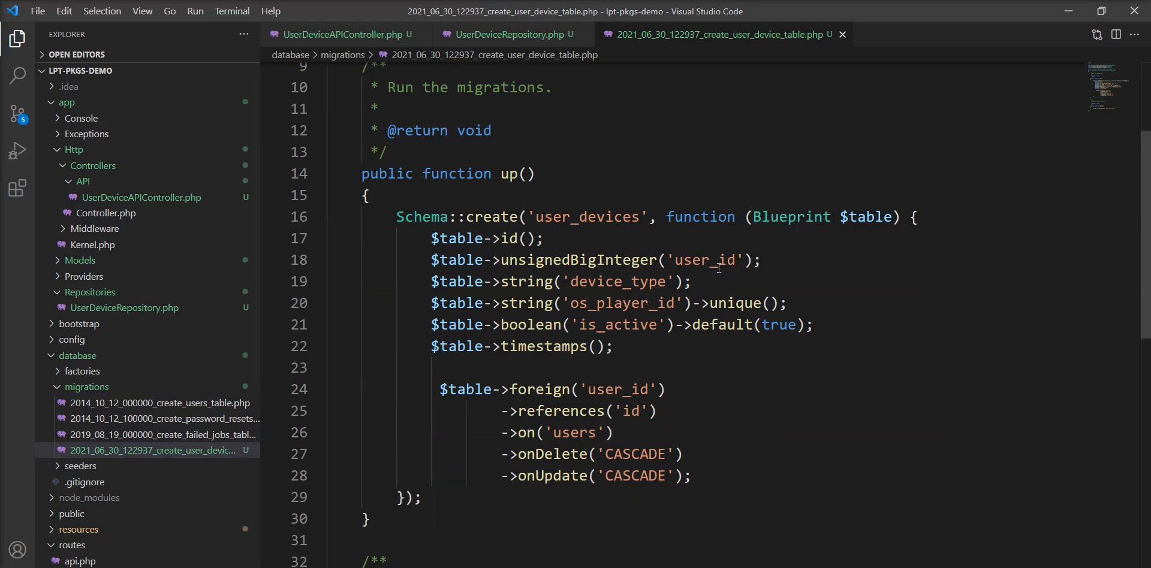
double_click(617, 281)
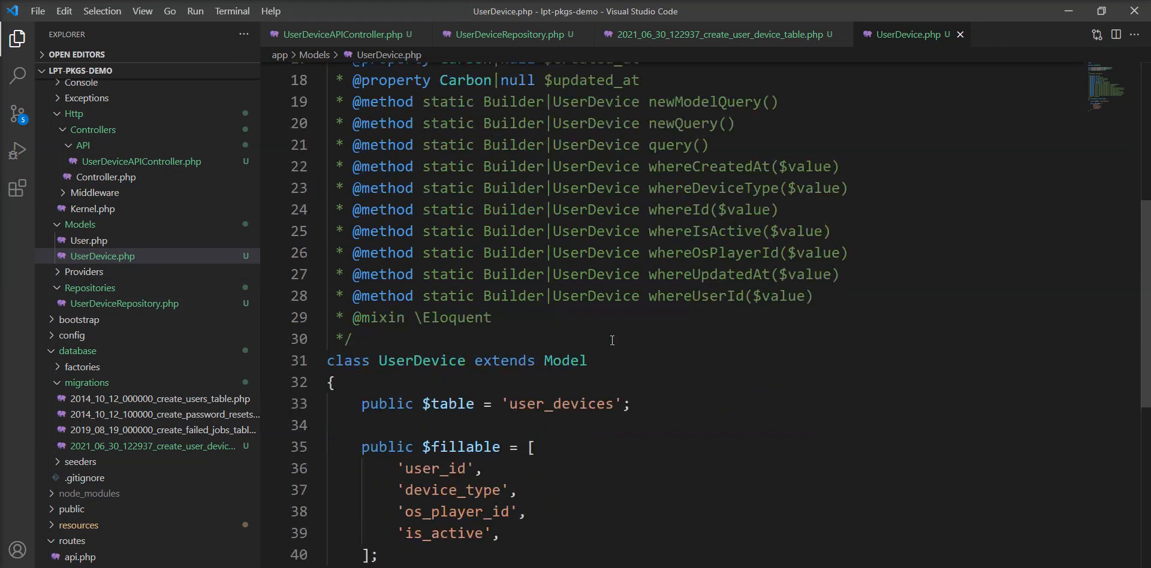
mouse_move(554, 331)
type("a")
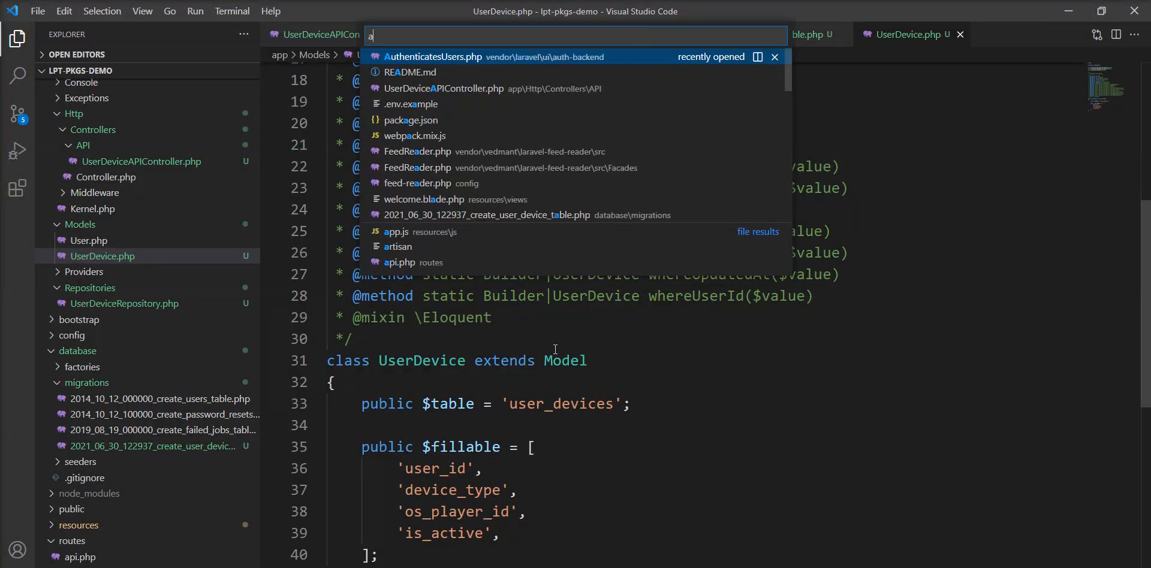
Step: Quick-open api.php from the routes folder
type("pi")
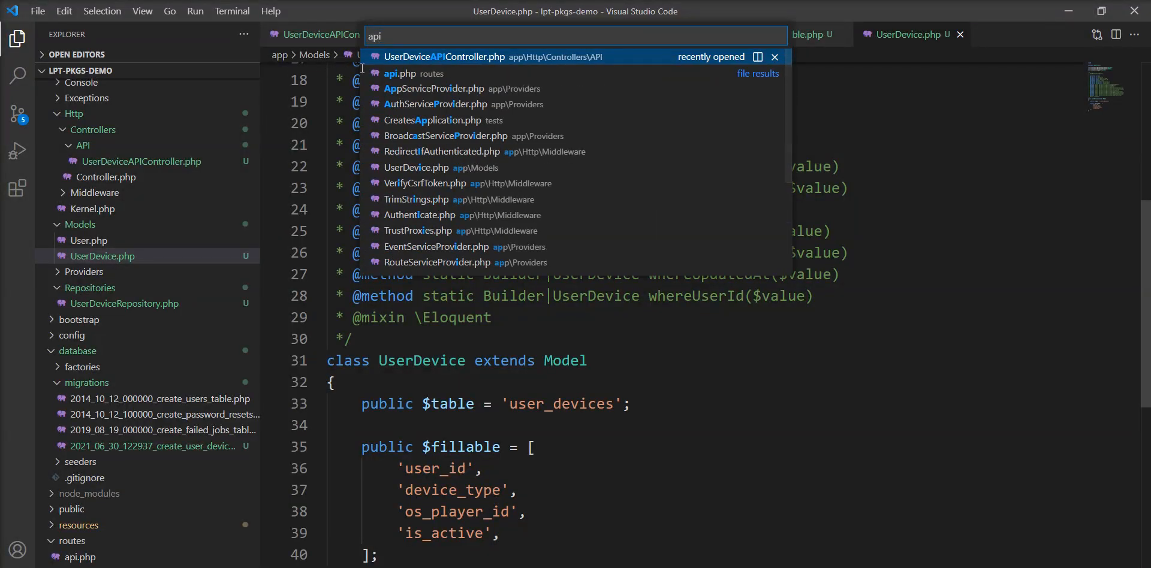
left_click(399, 73)
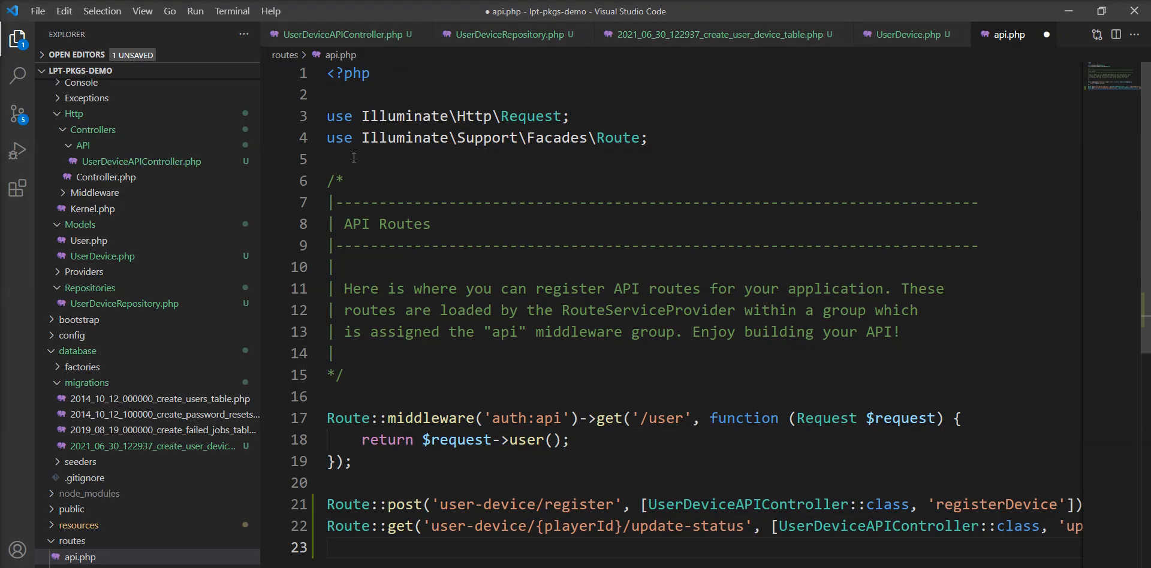
Step: Add 'use App\Http\Controllers\API\UserDeviceAPIController;' to api.php and check the route references
type("use App\\Http\\Controllers\\API\\UserDeviceAPIController;")
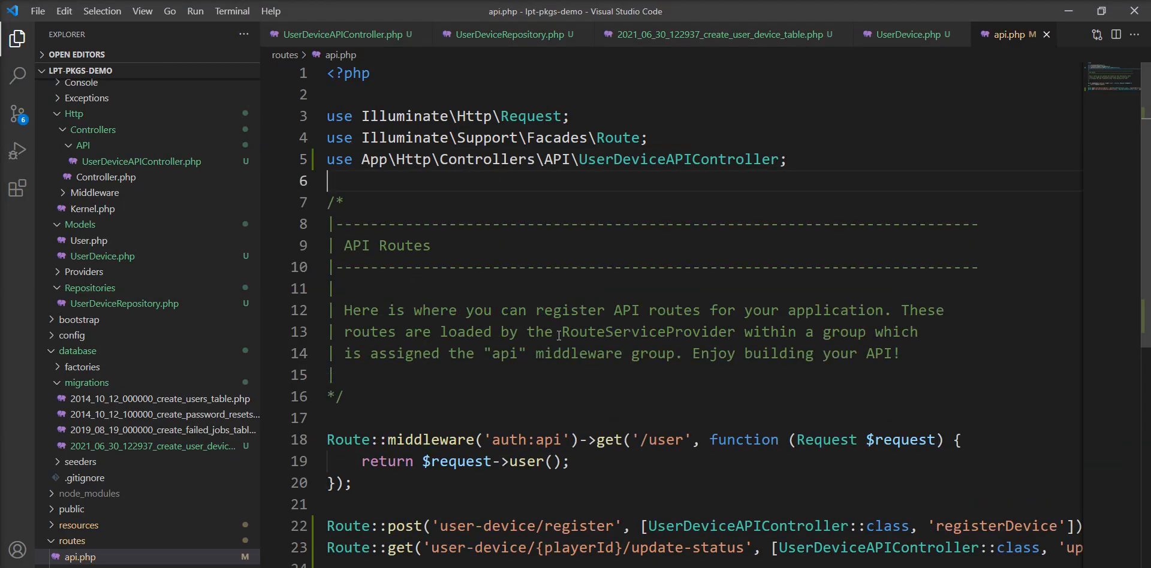
scroll("down", 3)
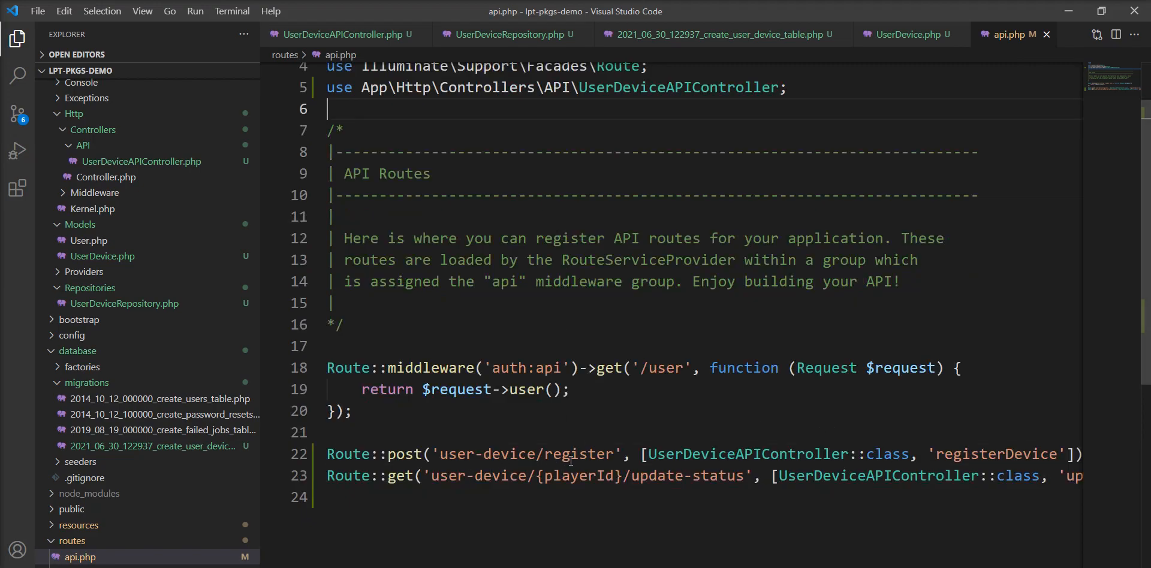
double_click(577, 454)
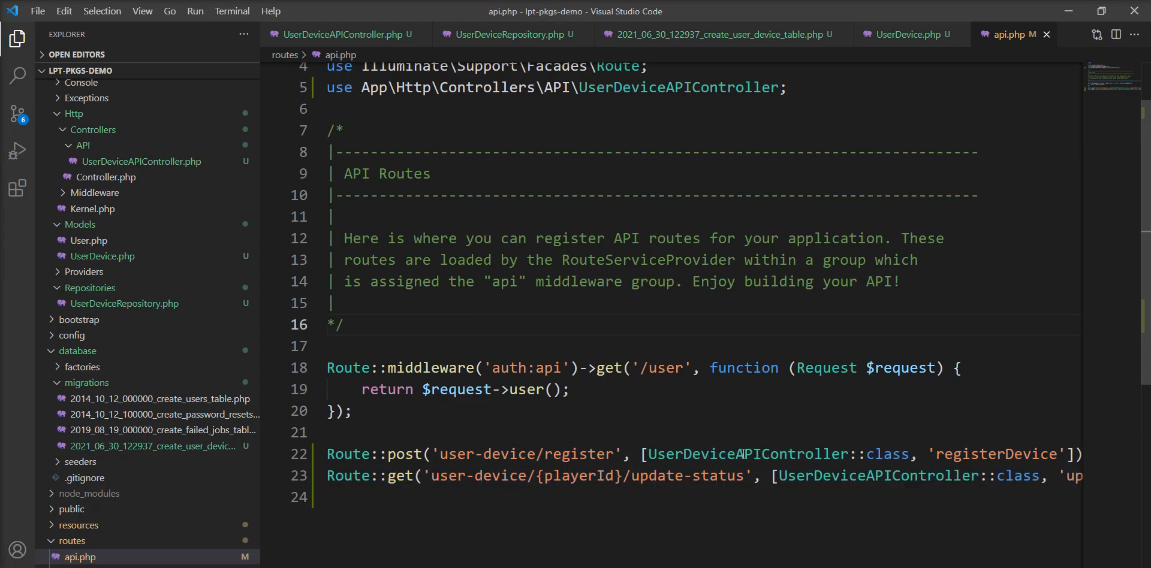
double_click(746, 454)
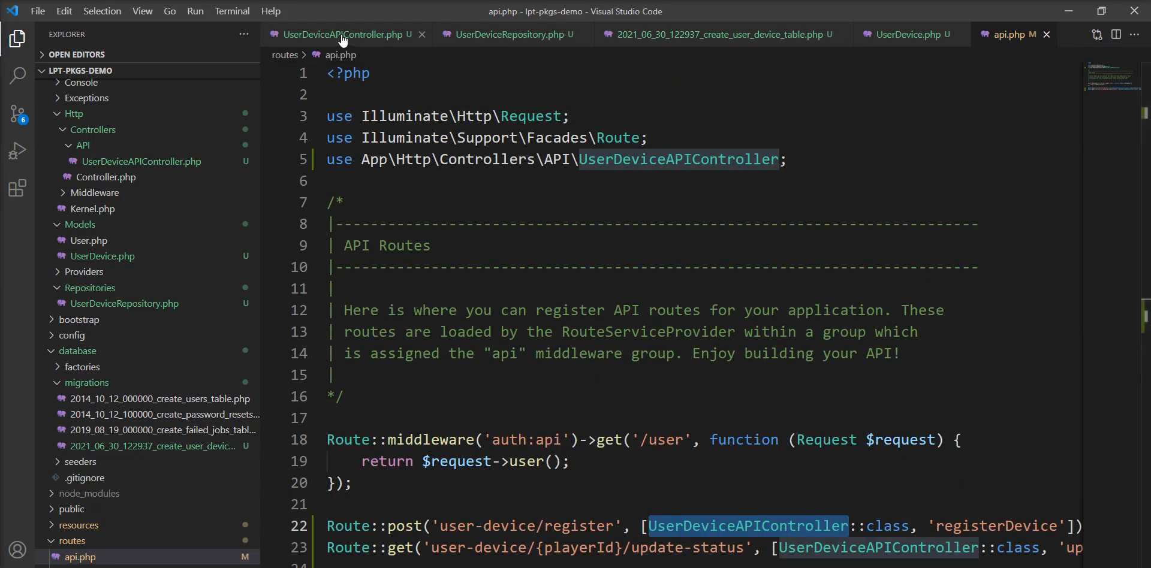
Step: Review updateOrCreate in the repository, then return to the controller's registerDevice method
left_click(344, 33)
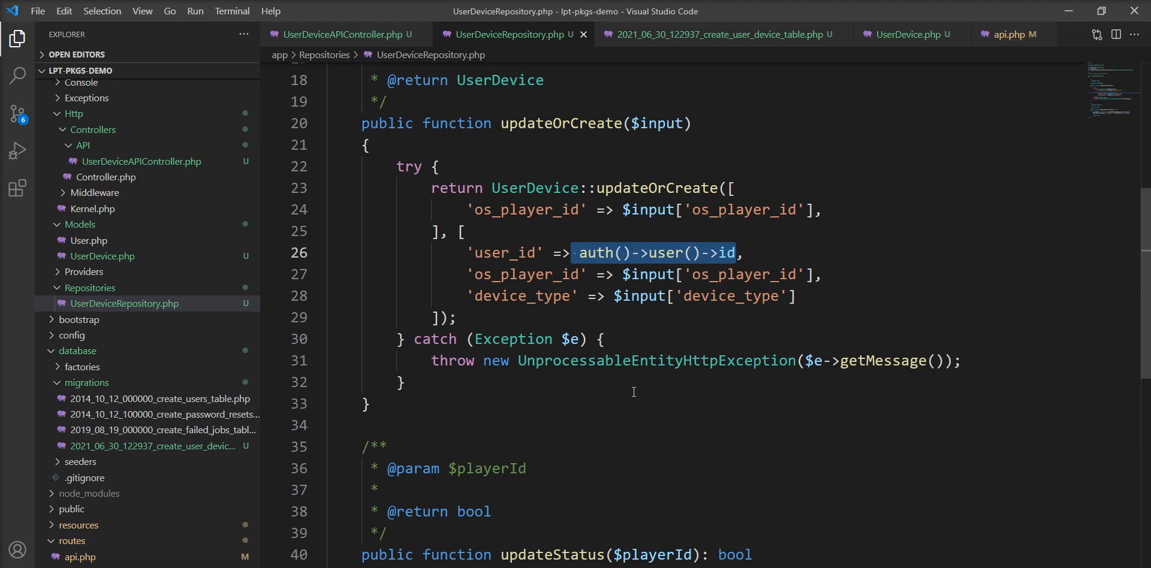
mouse_move(715, 268)
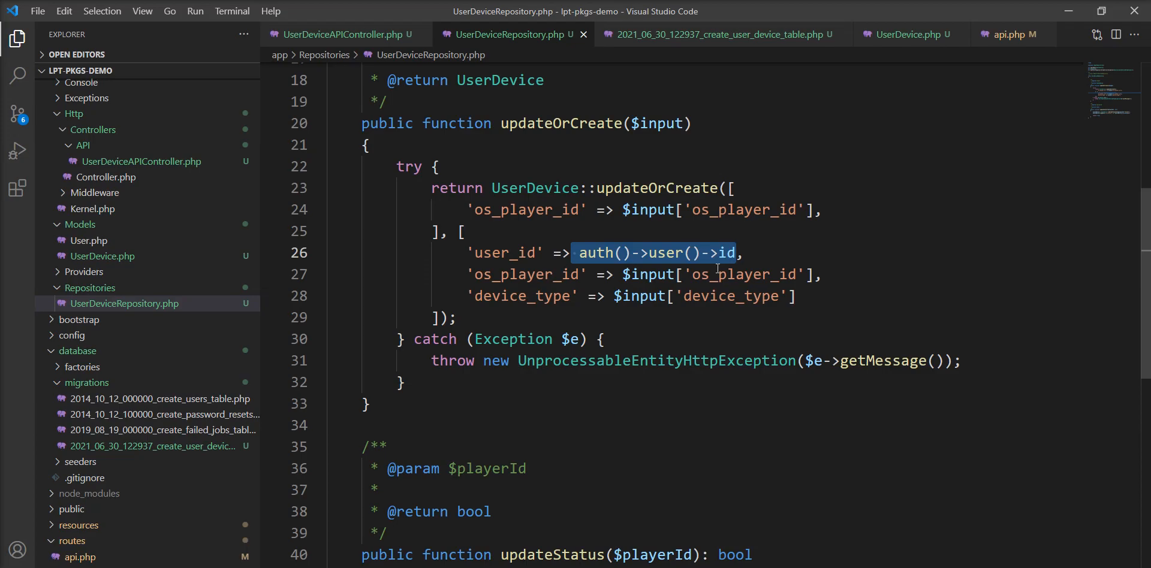
left_click(341, 33)
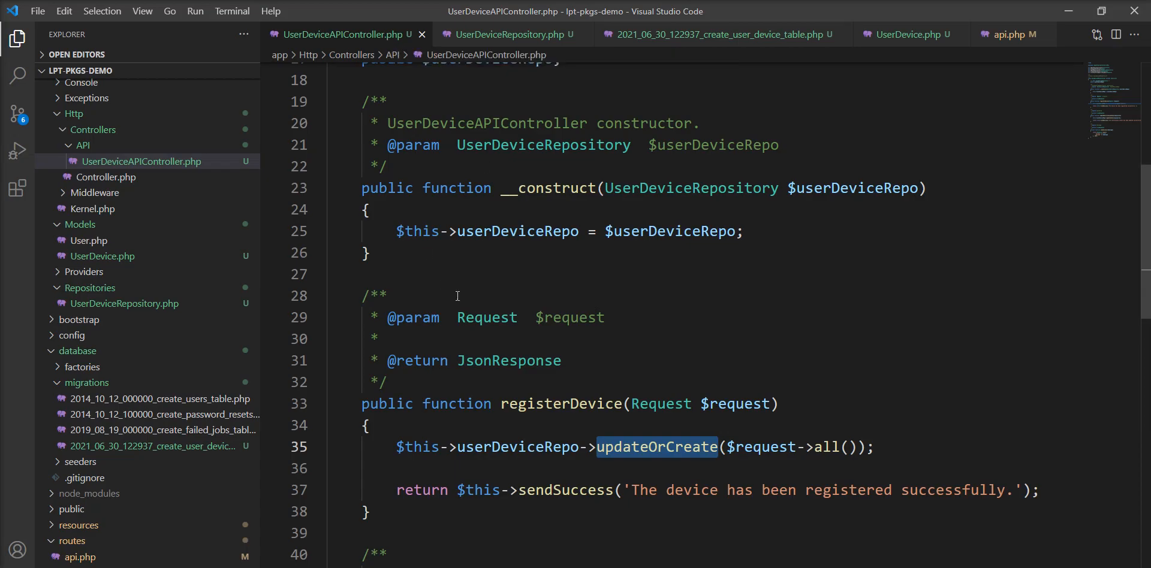
mouse_move(564, 378)
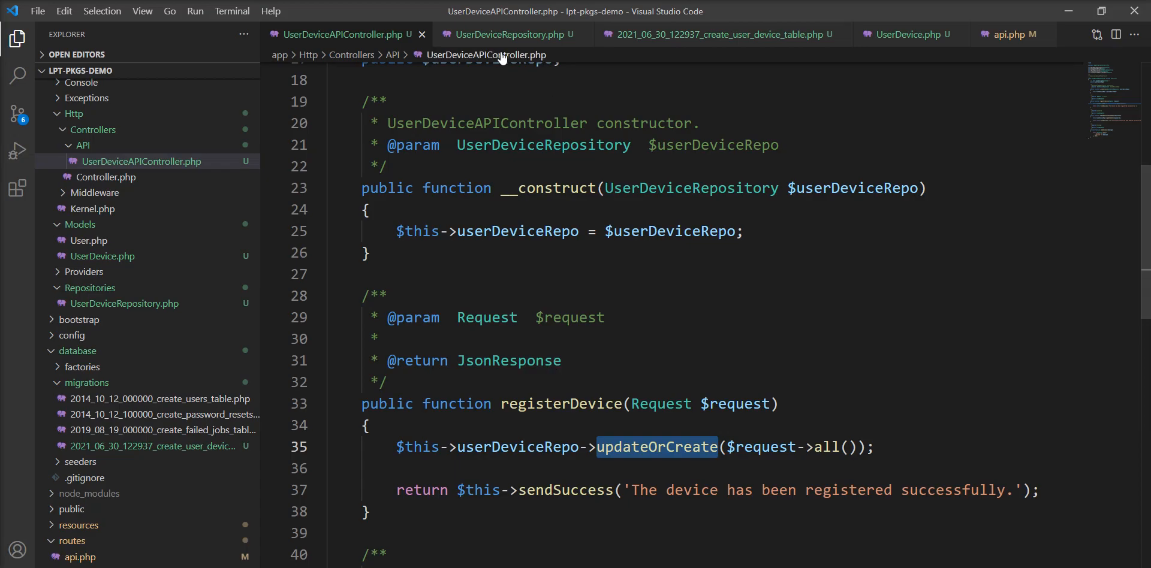
mouse_move(544, 302)
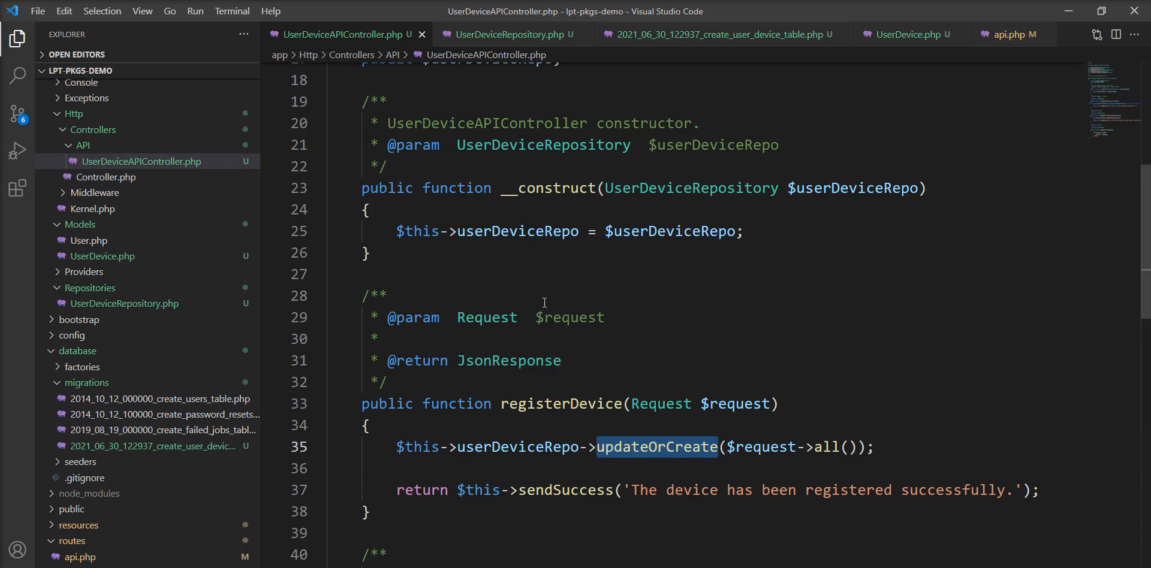